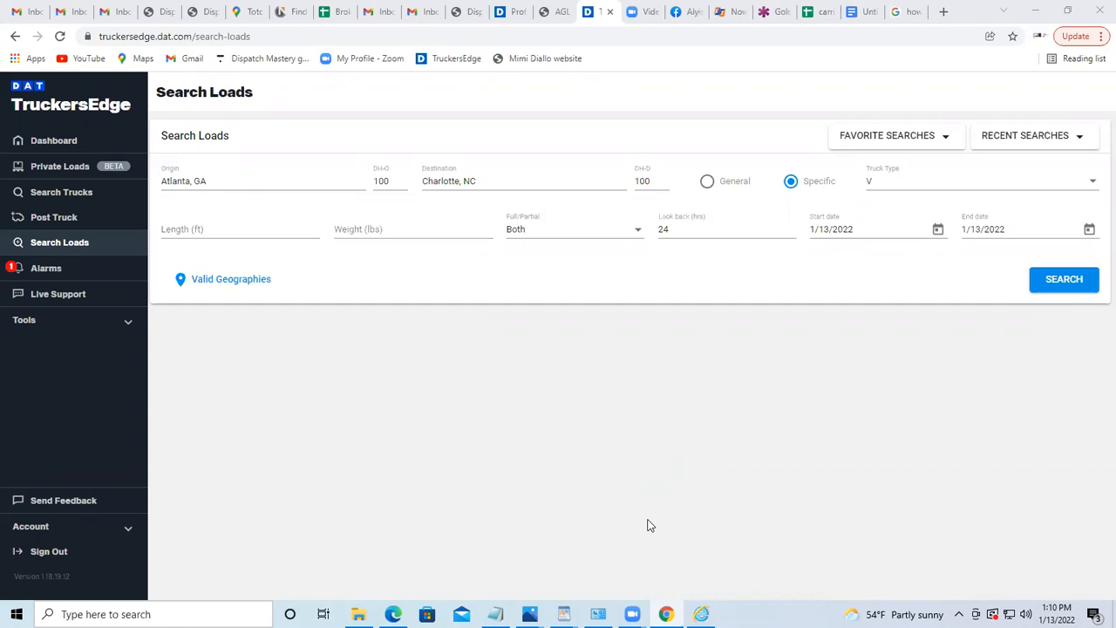
mouse_move(637, 518)
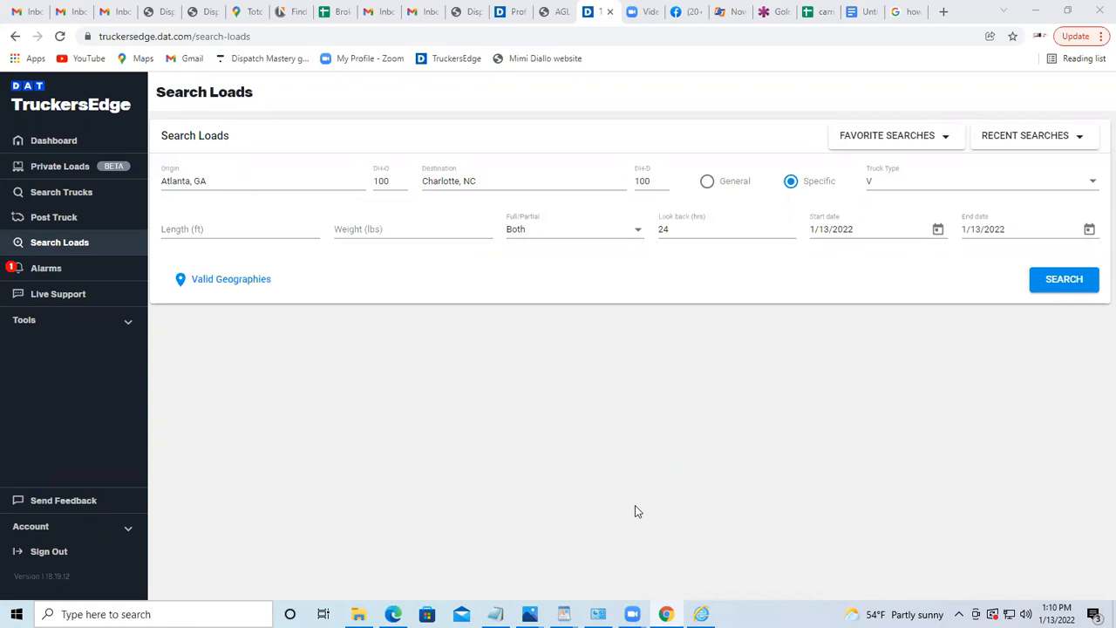
mouse_move(688, 515)
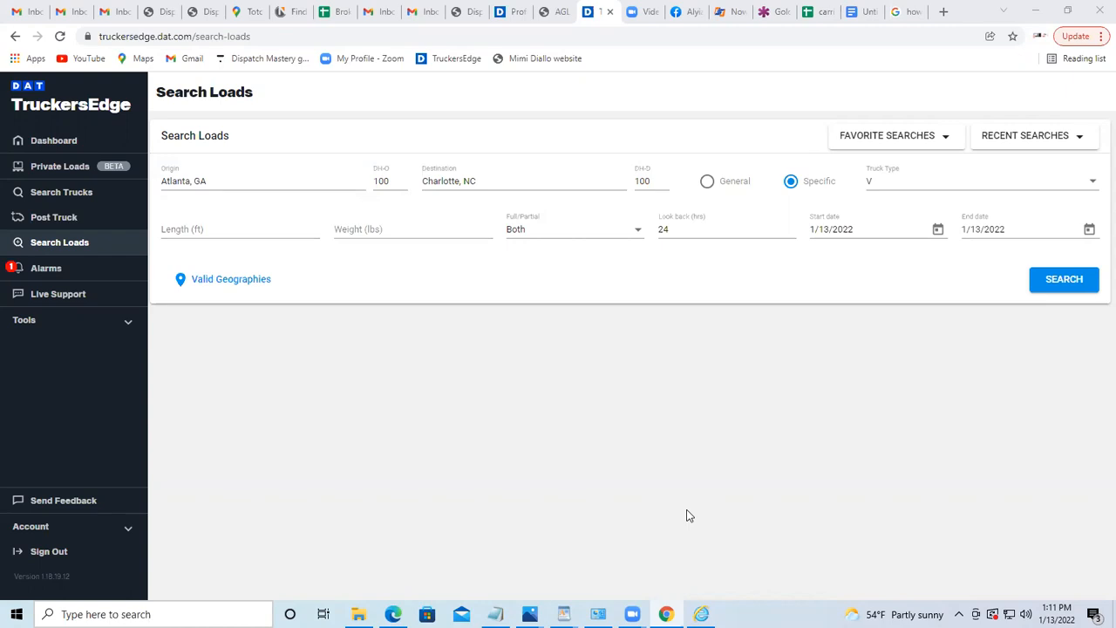
mouse_move(685, 508)
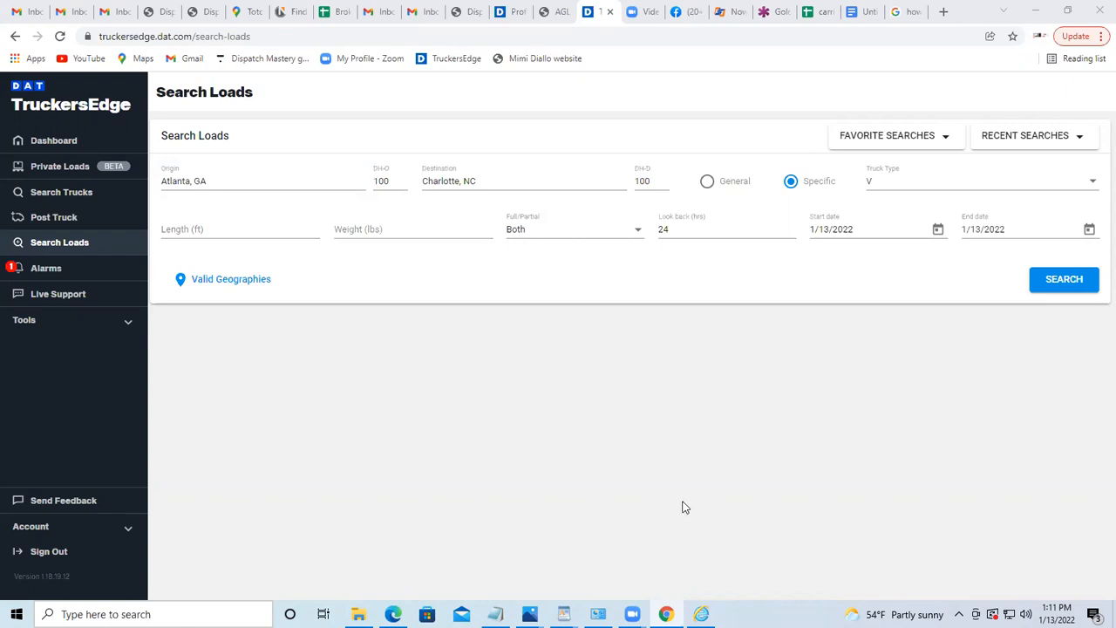
mouse_move(543, 244)
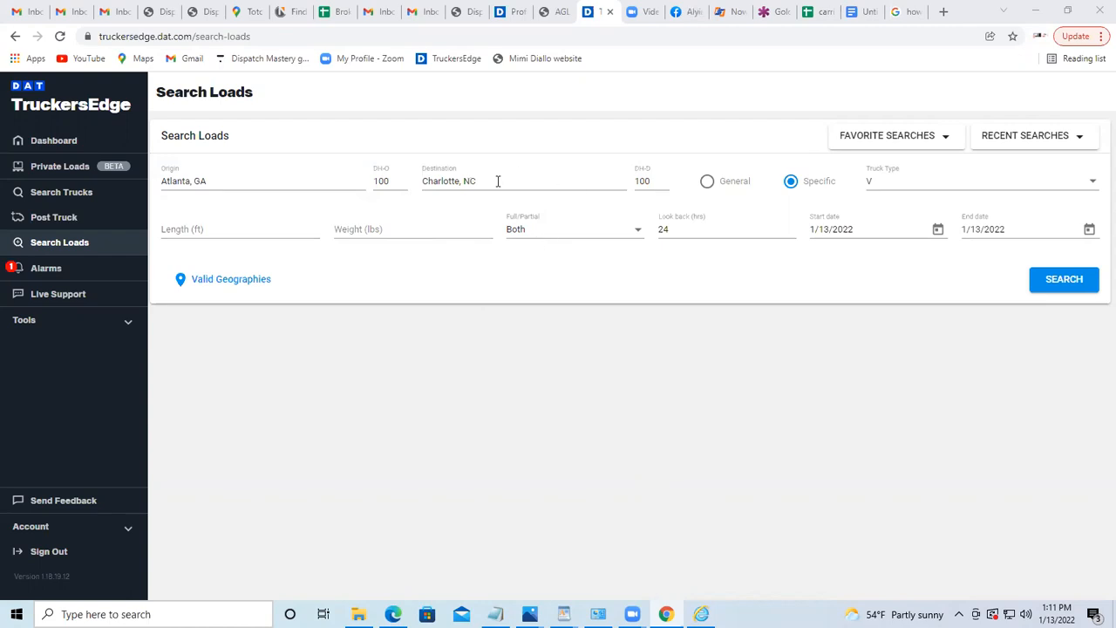
- Clear the Charlotte, NC destination and search van loads from Atlanta, GA to anywhere (984 results)
left_click(524, 180)
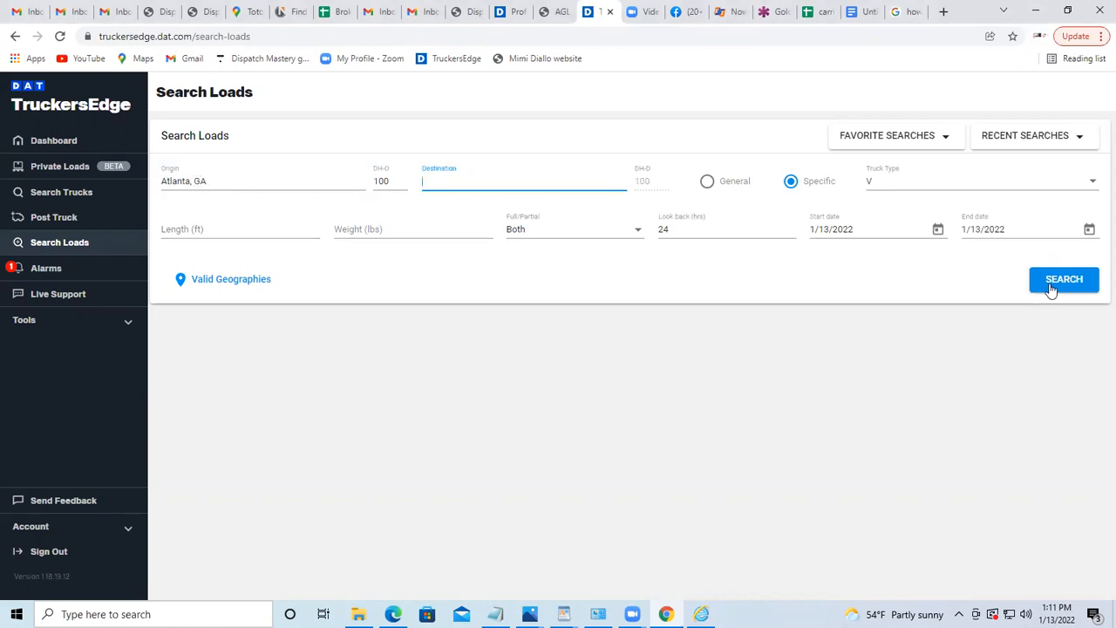
left_click(1063, 279)
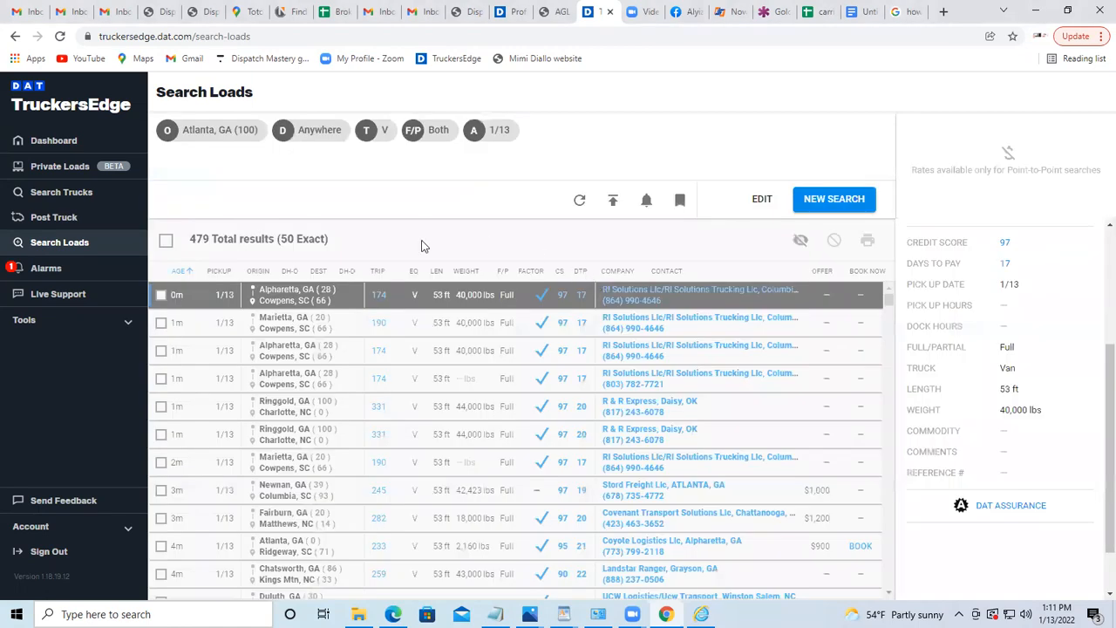
mouse_move(342, 296)
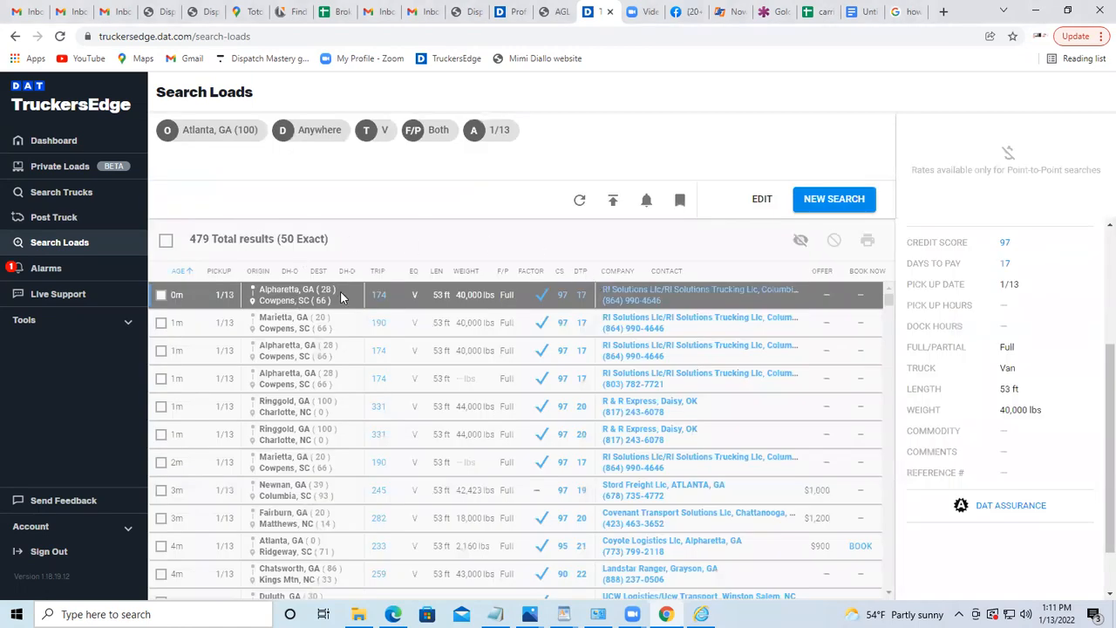
mouse_move(406, 243)
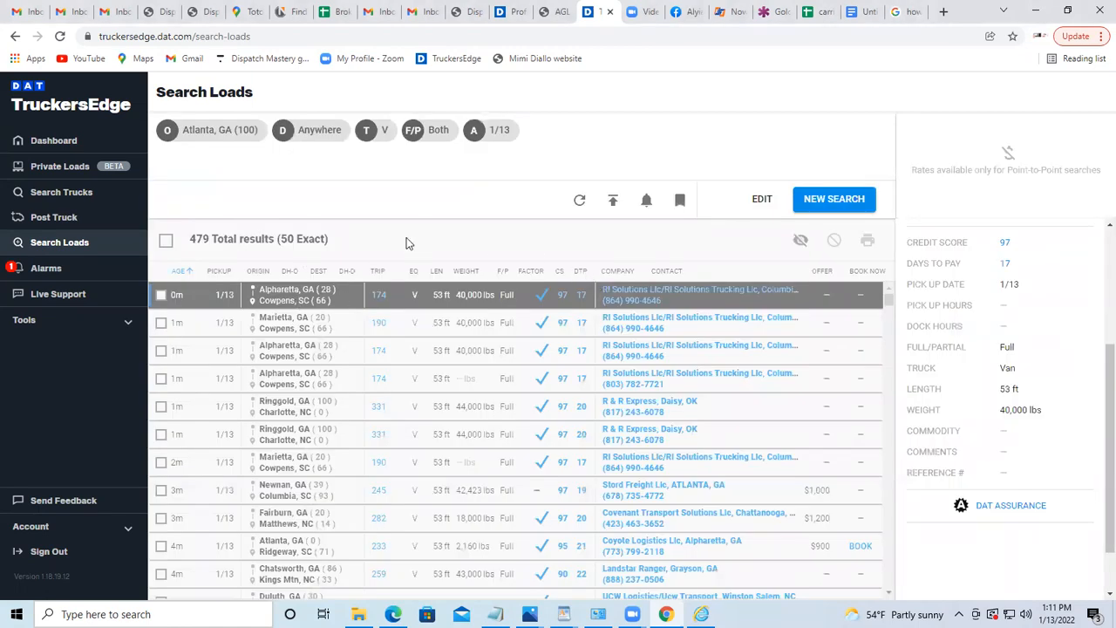
left_click(579, 200)
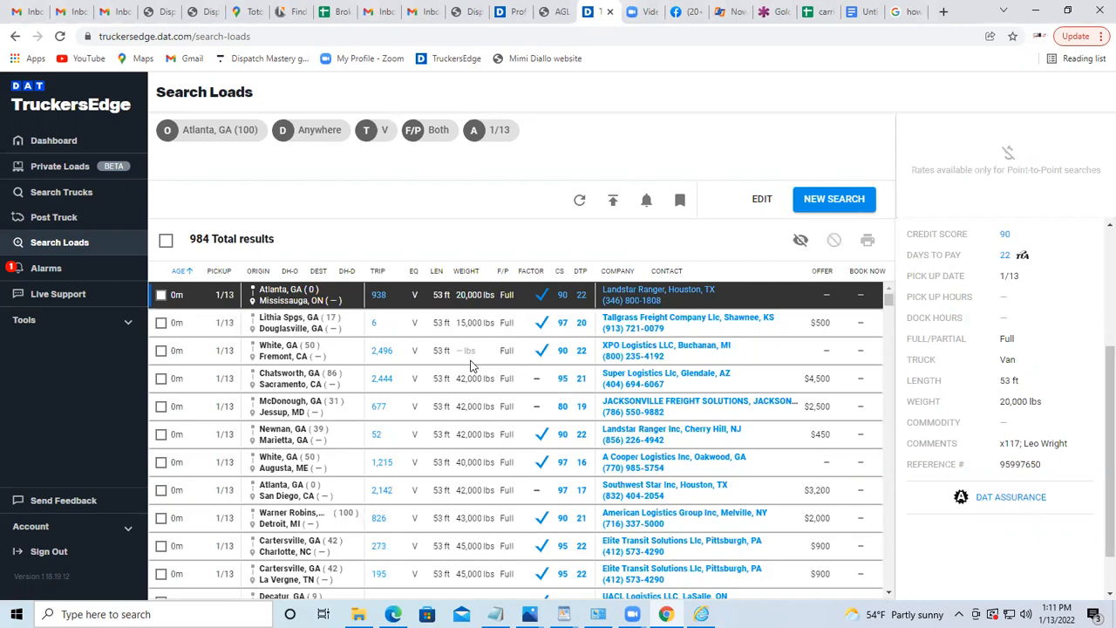
mouse_move(366, 422)
type("d")
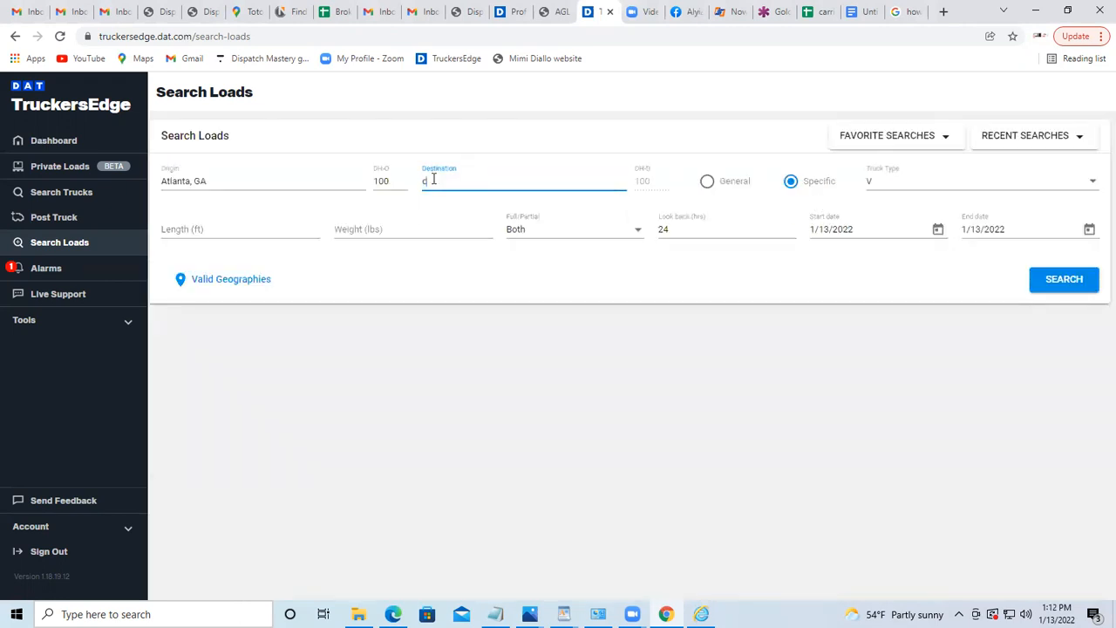
- Enter 'charlotte' as the destination and select Charlotte, NC from the suggestions
type("charlotte")
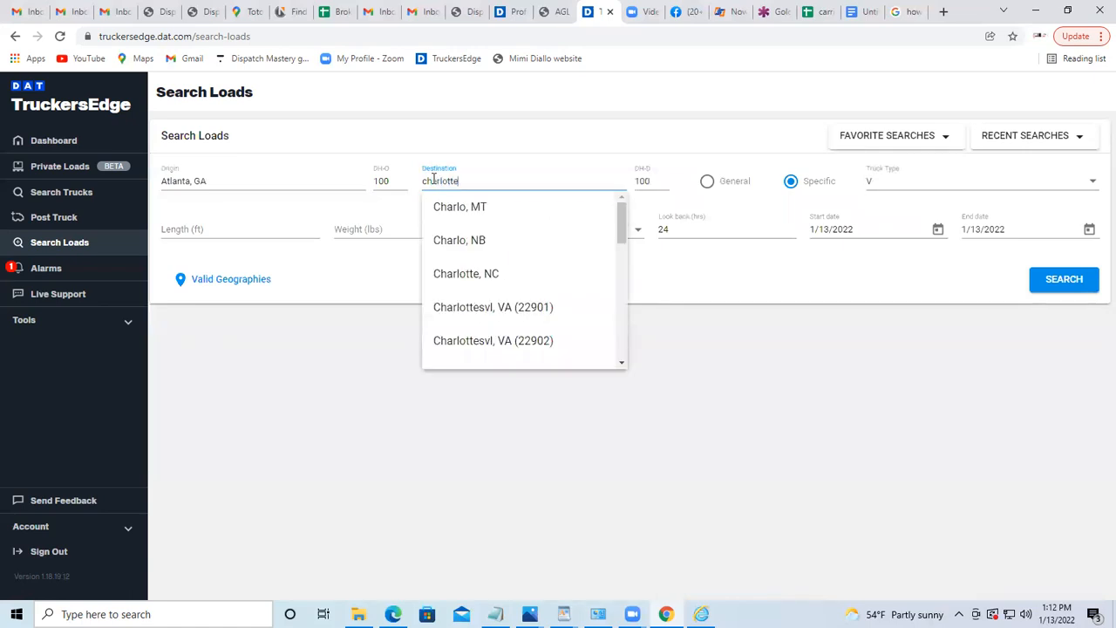
left_click(465, 273)
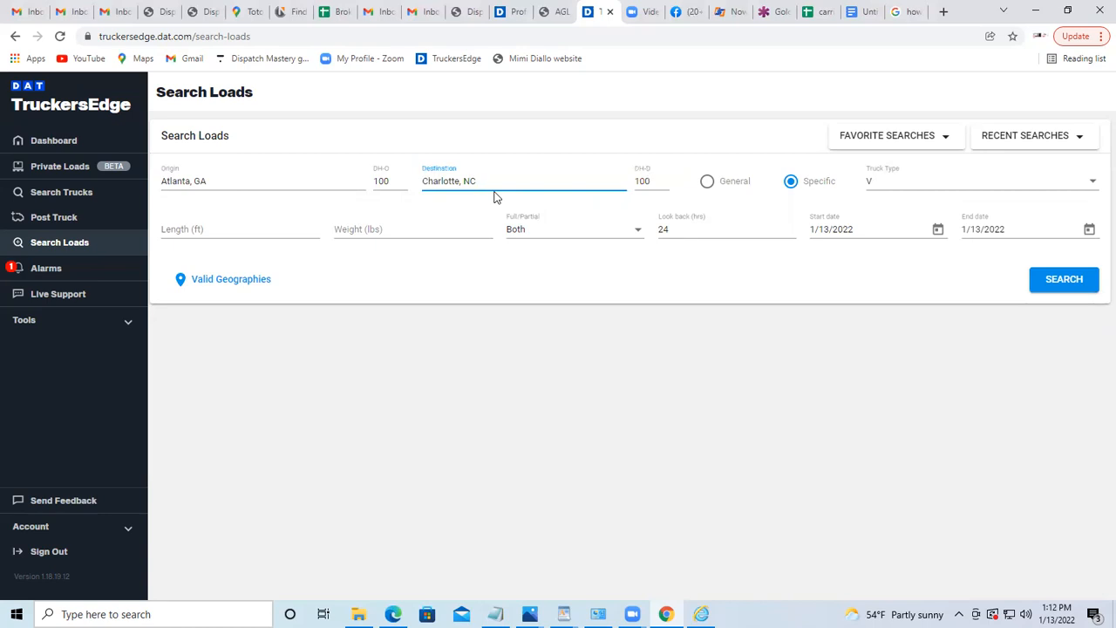
mouse_move(933, 195)
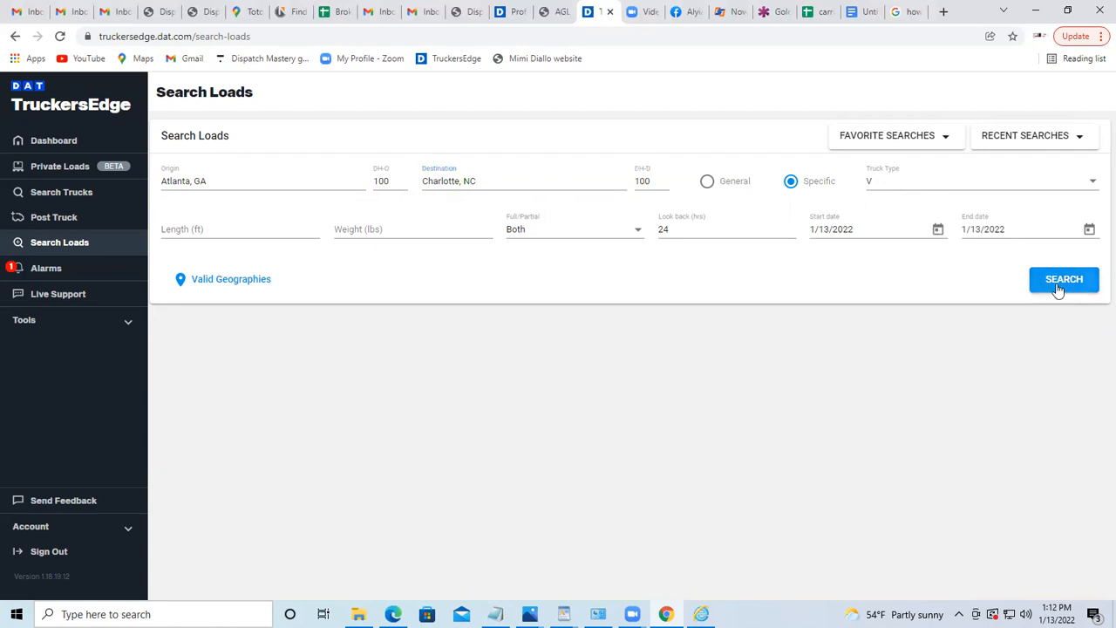
left_click(1064, 279)
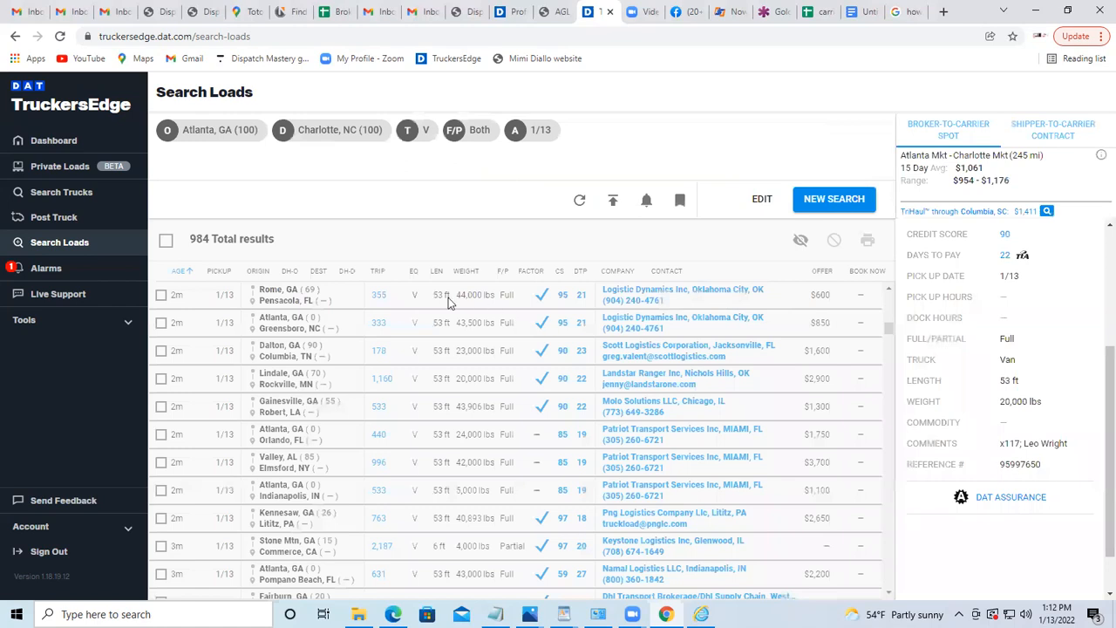
mouse_move(170, 240)
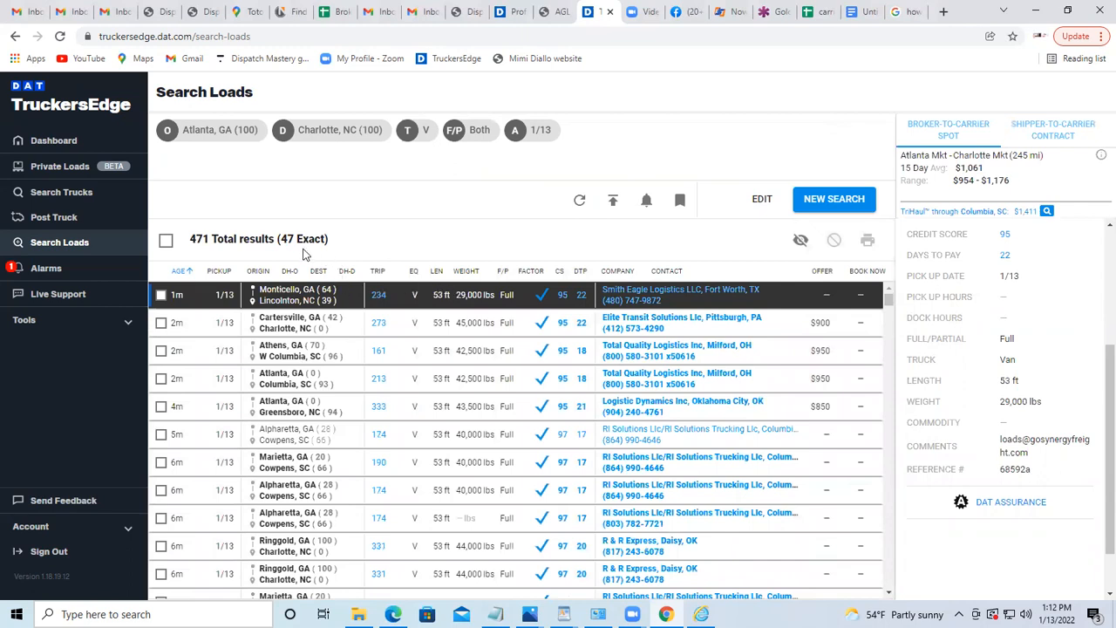
mouse_move(346, 318)
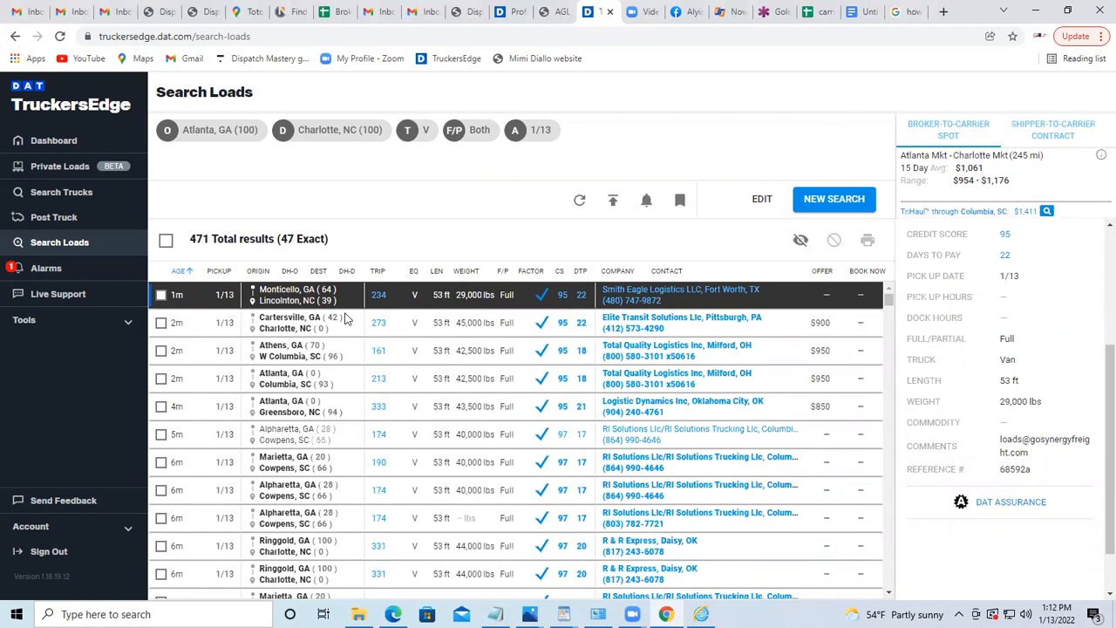
mouse_move(579, 200)
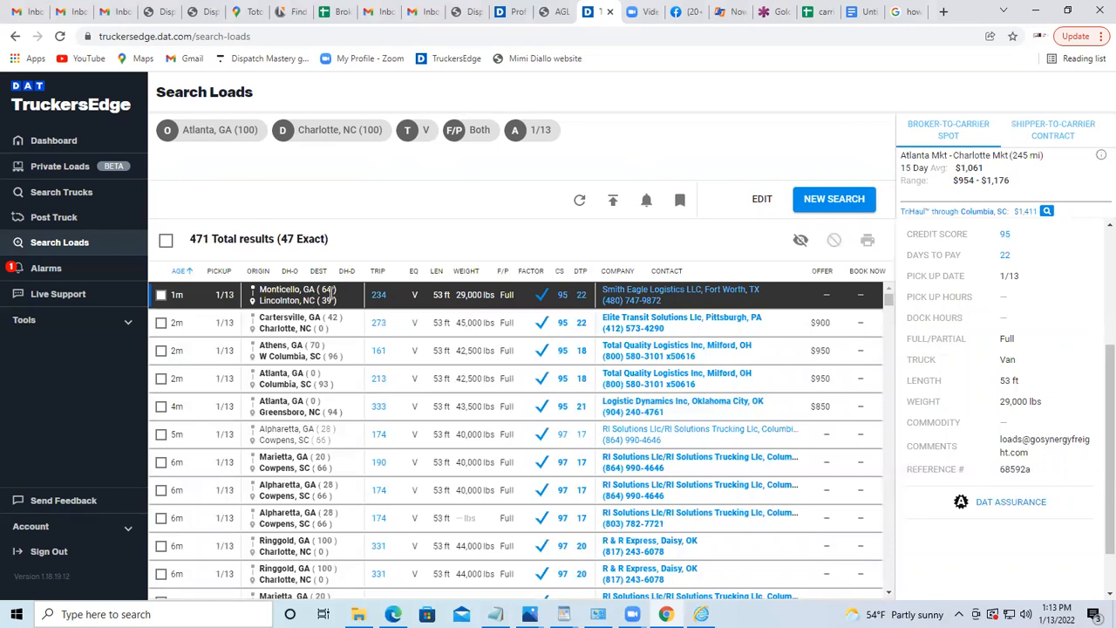
mouse_move(321, 293)
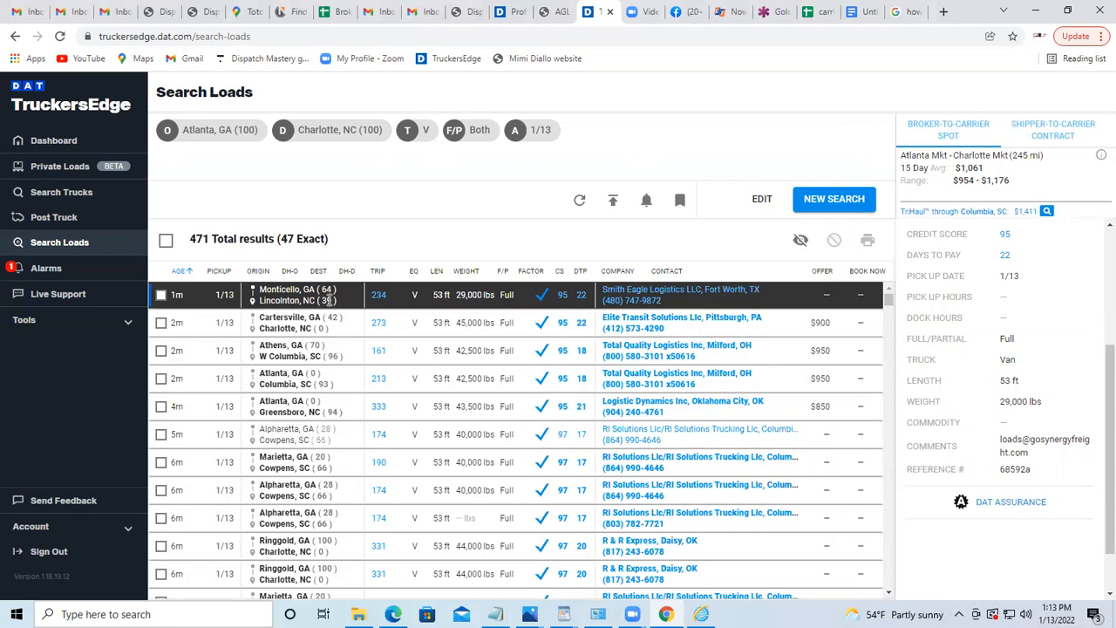
mouse_move(329, 300)
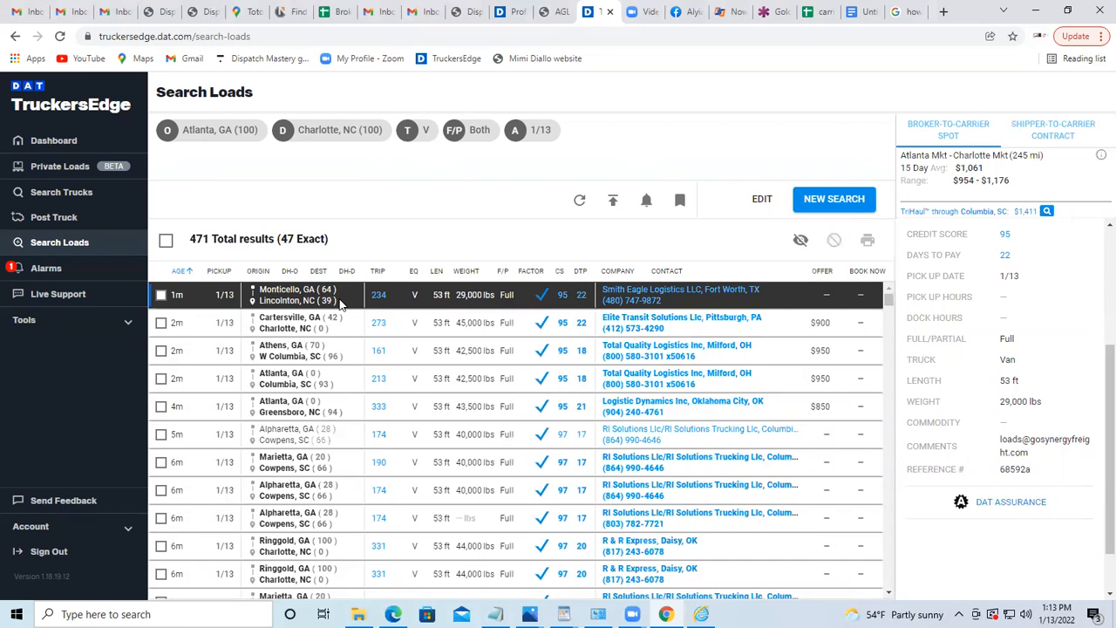
mouse_move(340, 305)
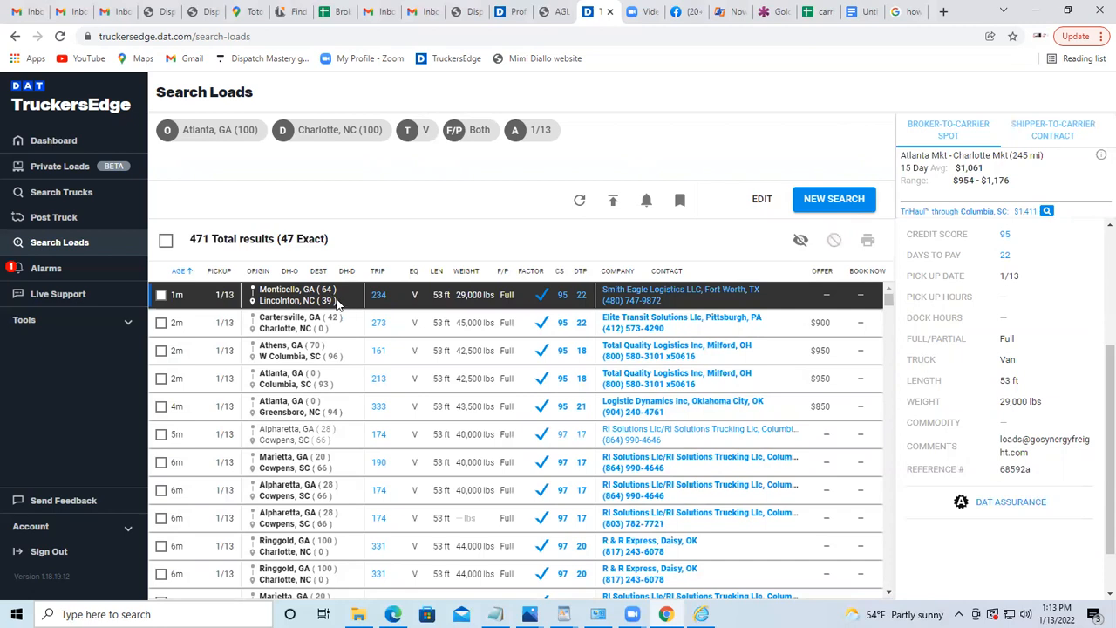
mouse_move(461, 315)
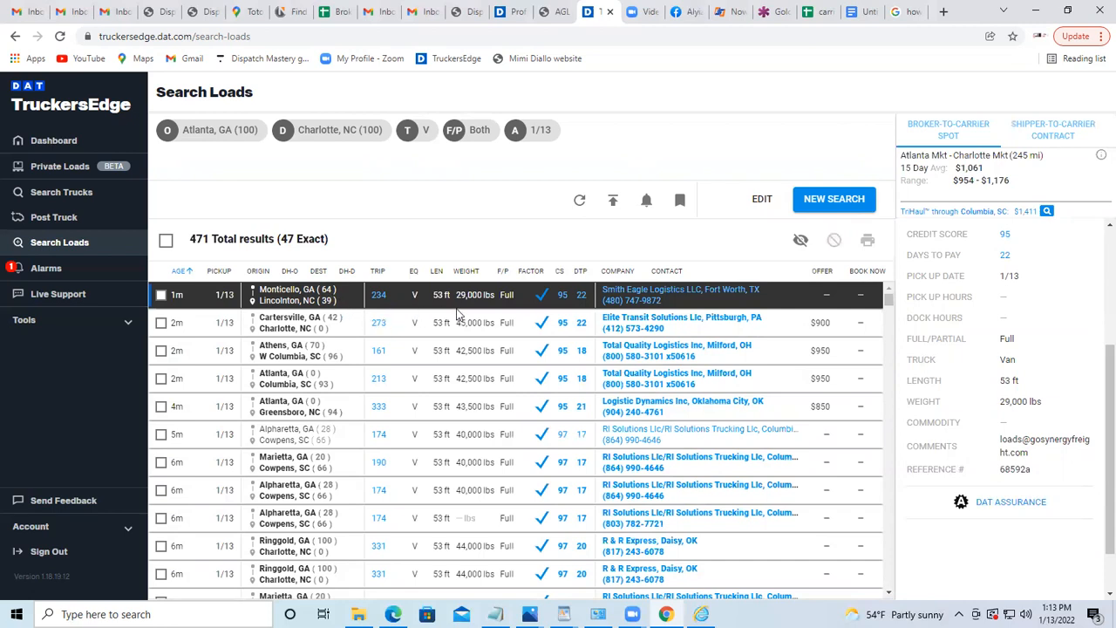
scroll("down", 3)
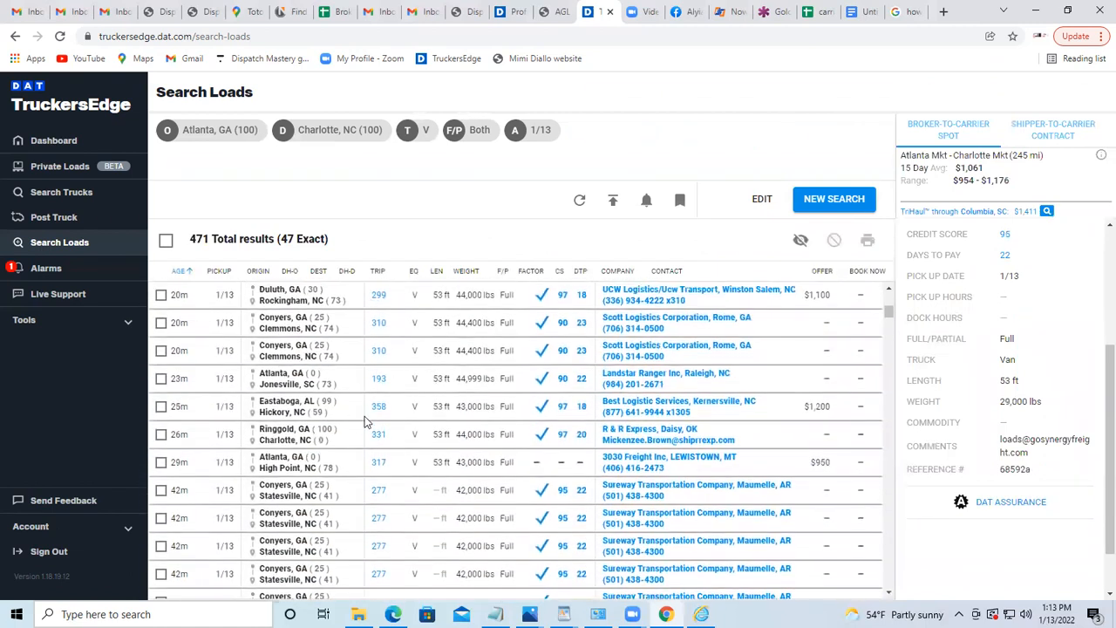
scroll("down", 3)
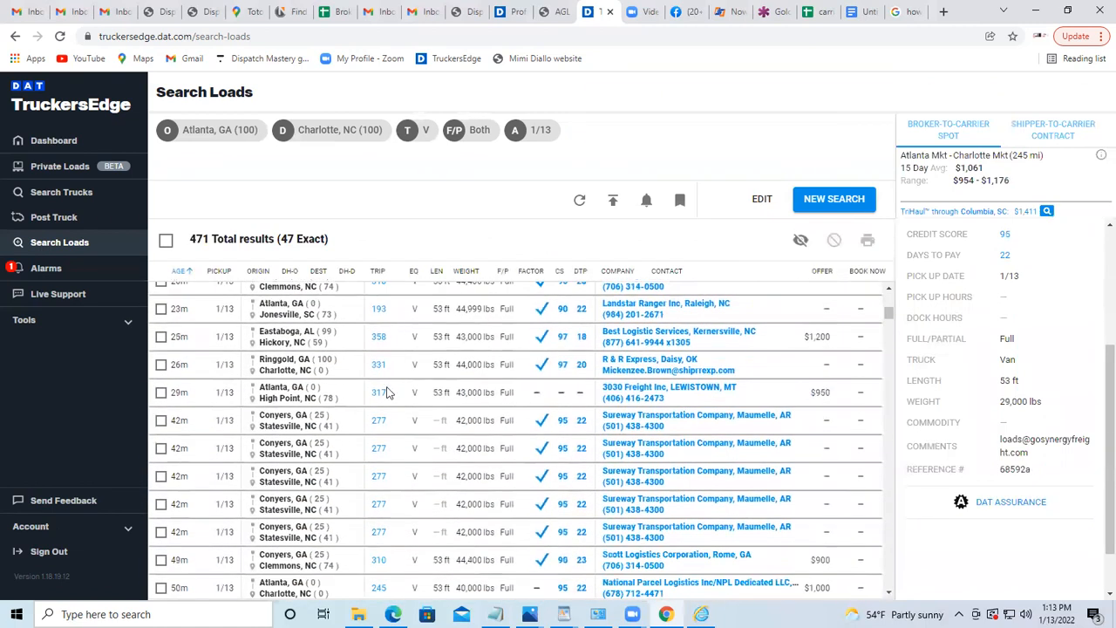
scroll("down", 3)
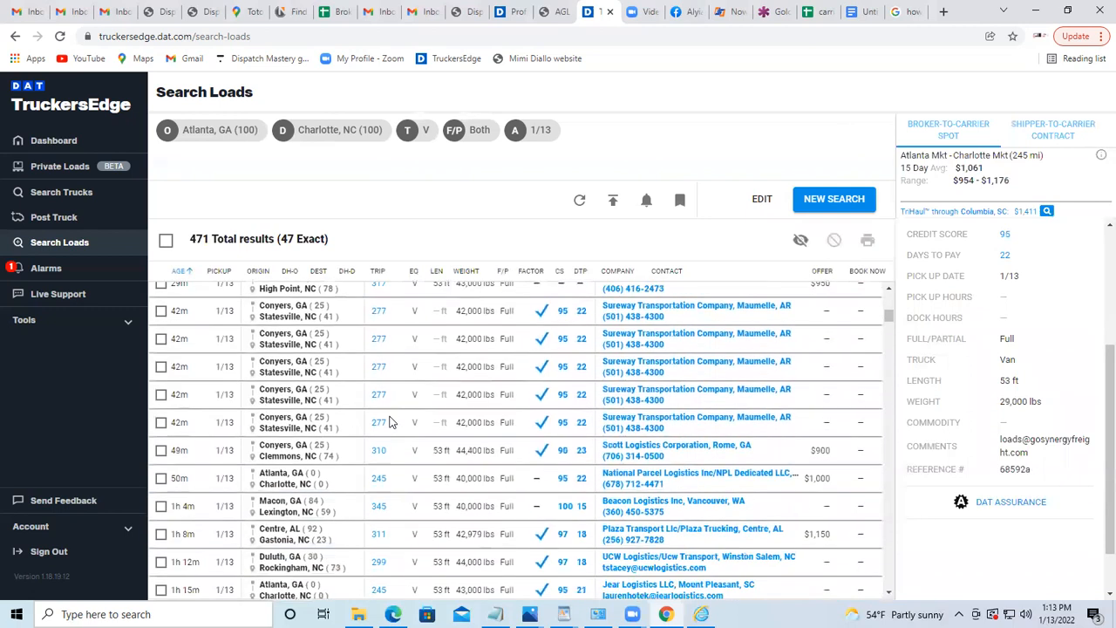
scroll("down", 3)
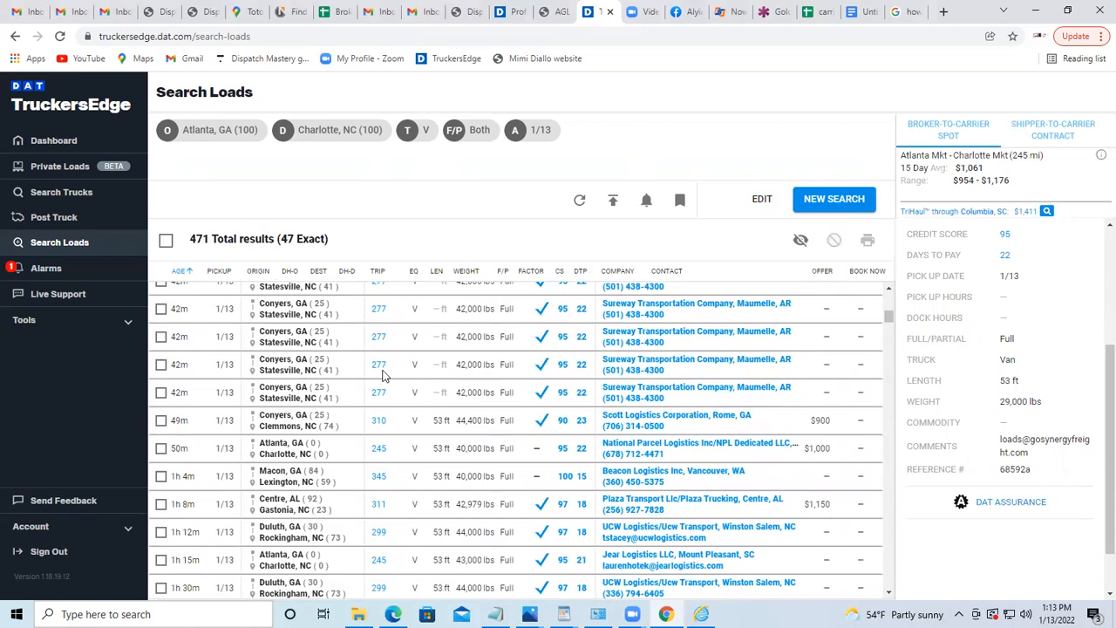
mouse_move(477, 326)
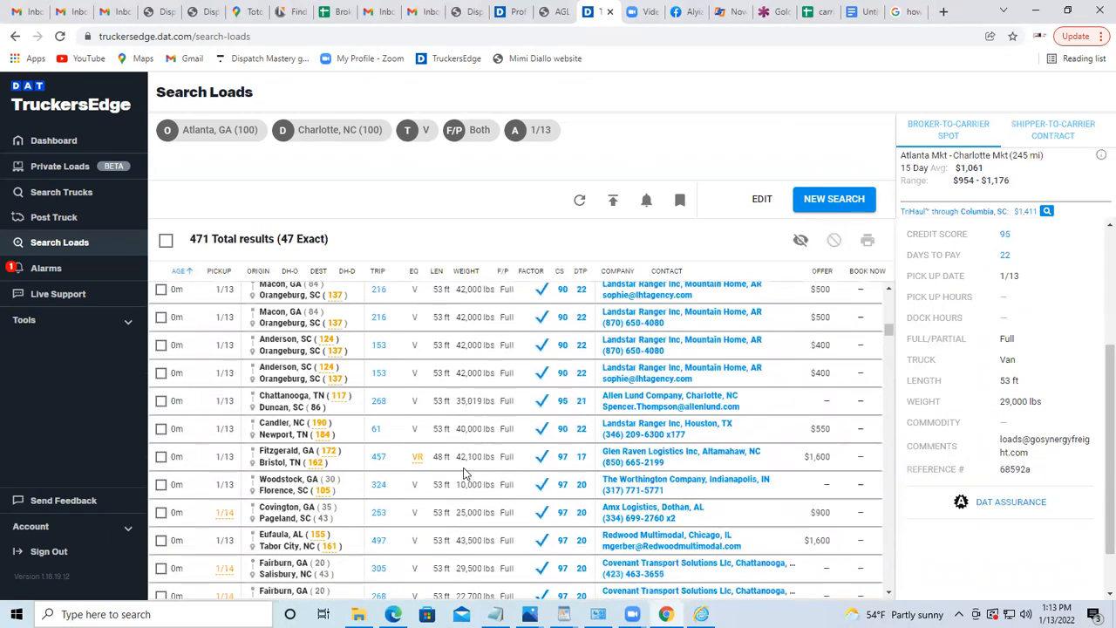
scroll("down", 3)
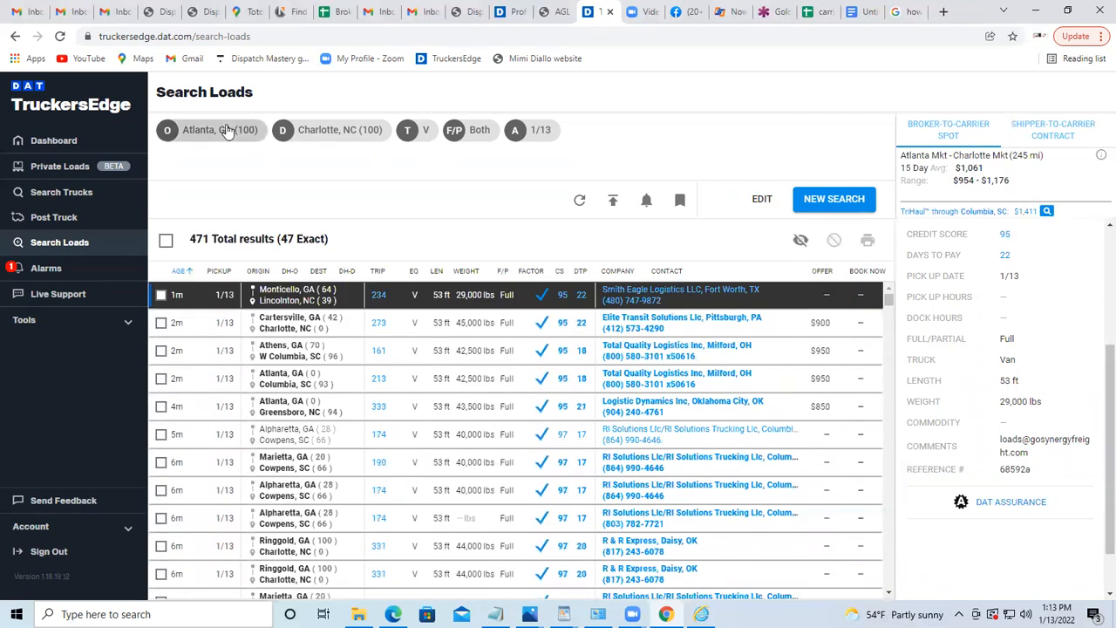
- Reopen the search criteria and rerun Atlanta, GA to Charlotte, NC, giving 476 loads
left_click(761, 199)
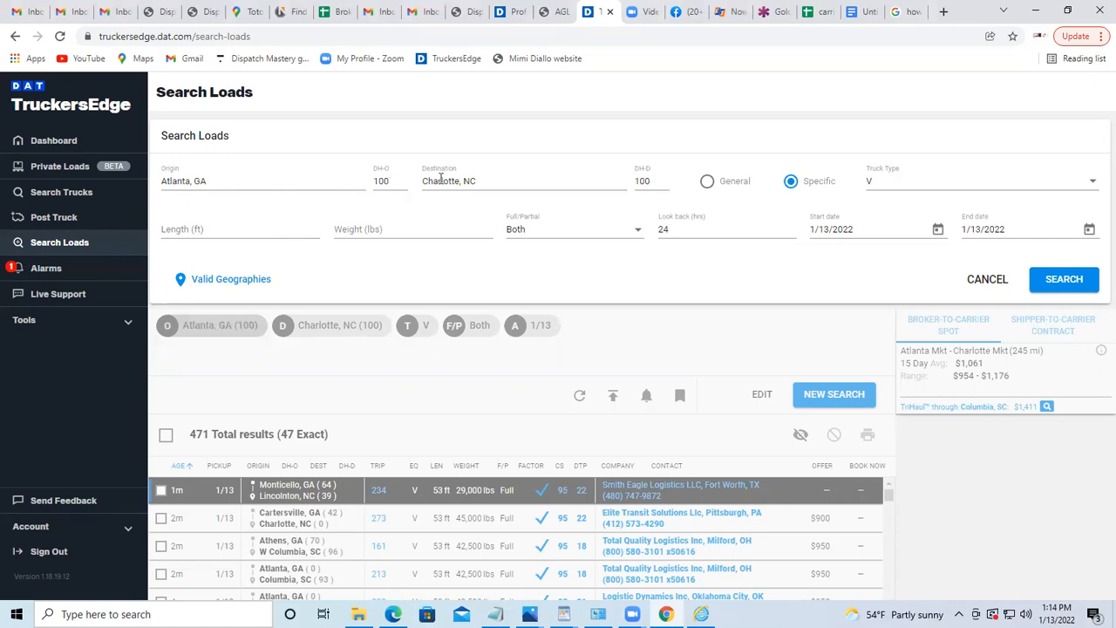
mouse_move(619, 181)
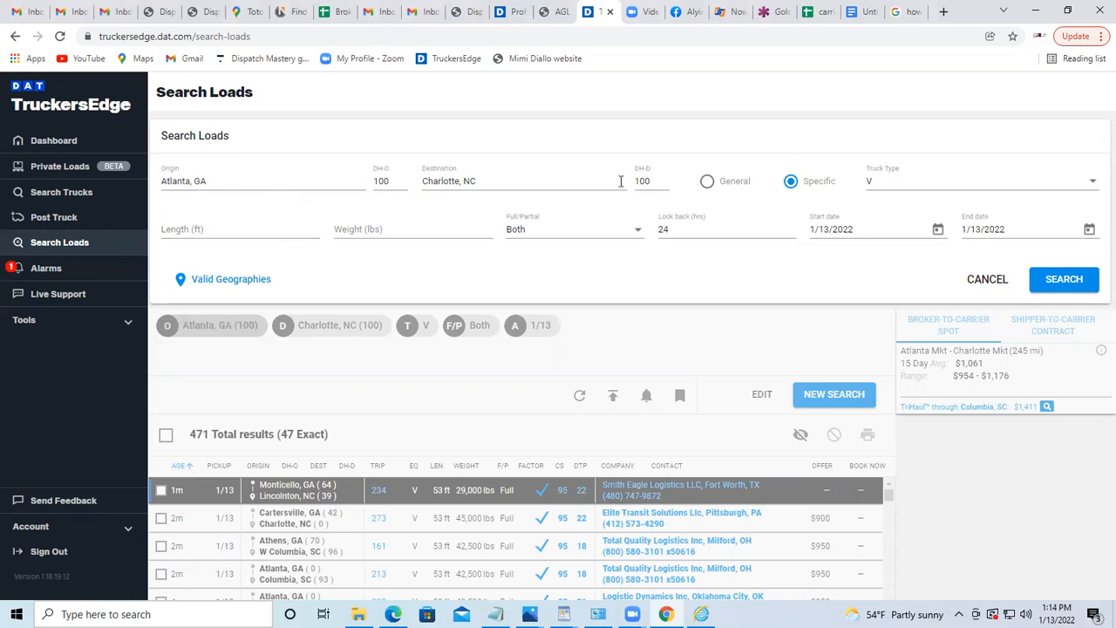
mouse_move(843, 208)
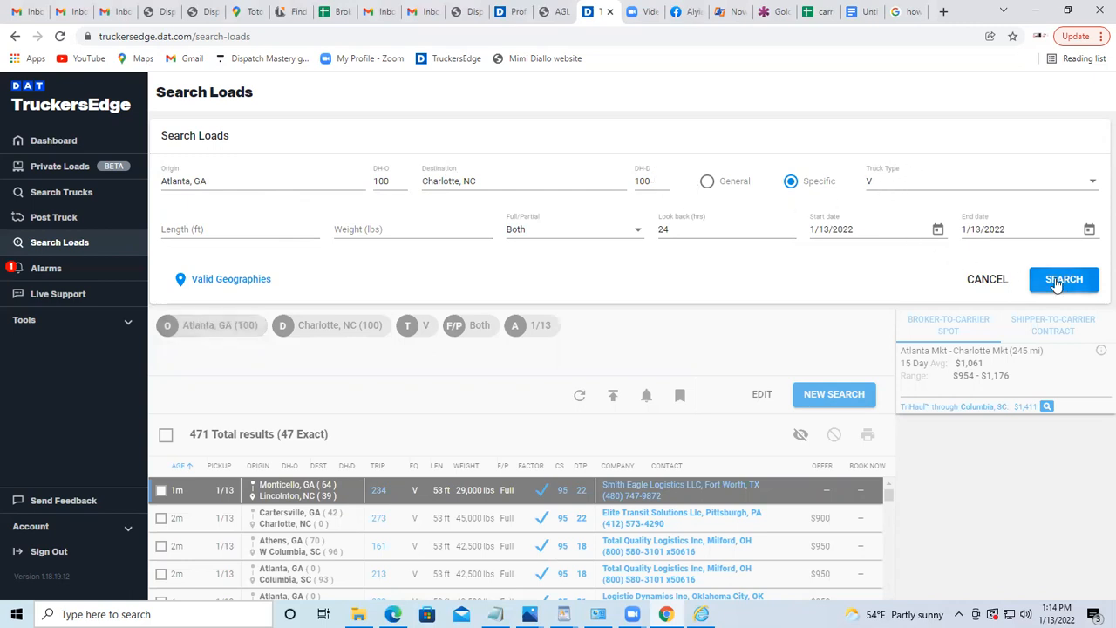
left_click(1063, 279)
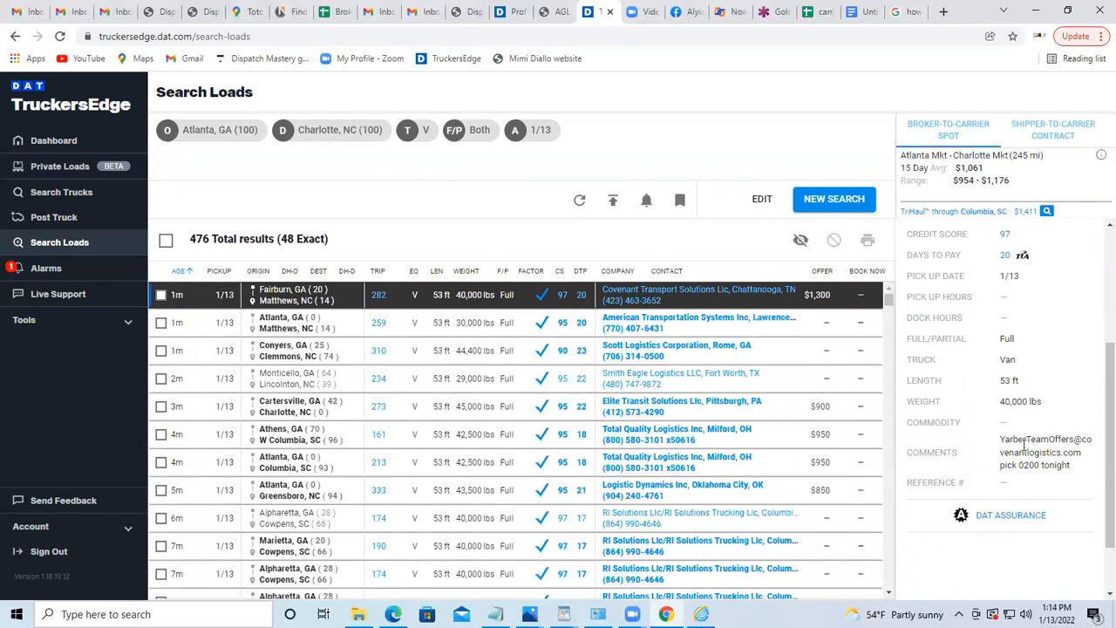
mouse_move(1051, 434)
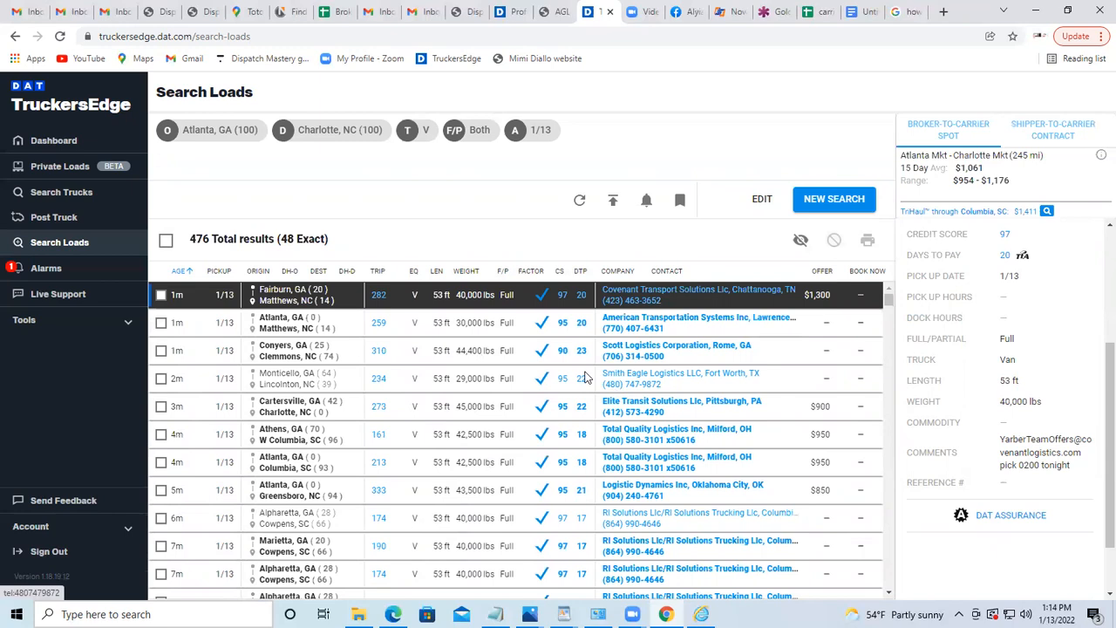
mouse_move(404, 352)
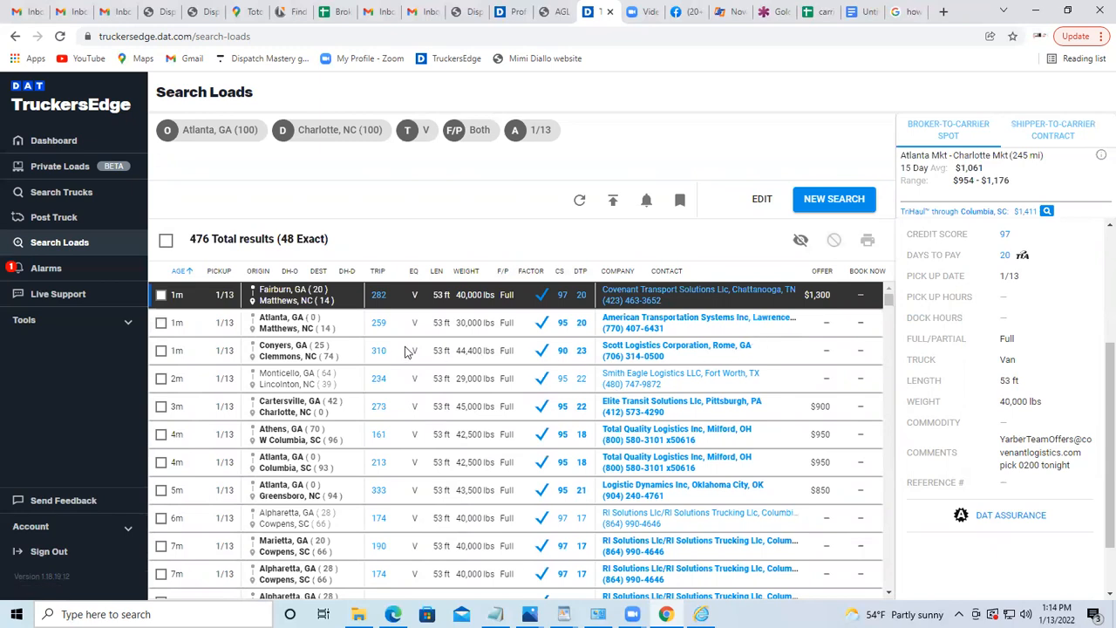
mouse_move(376, 346)
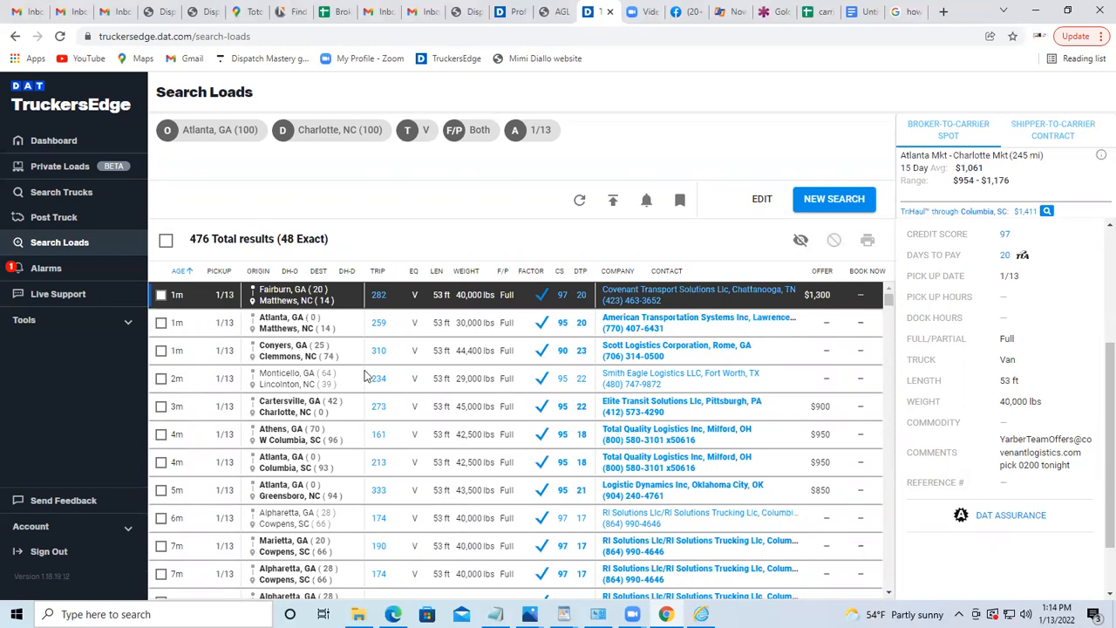
mouse_move(403, 390)
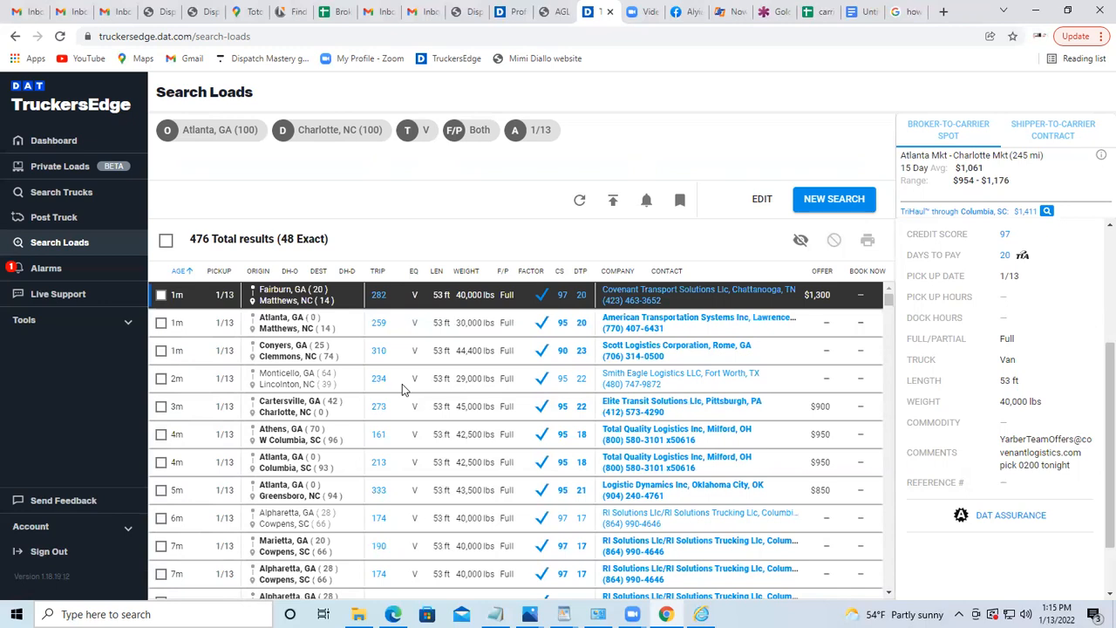
mouse_move(540, 526)
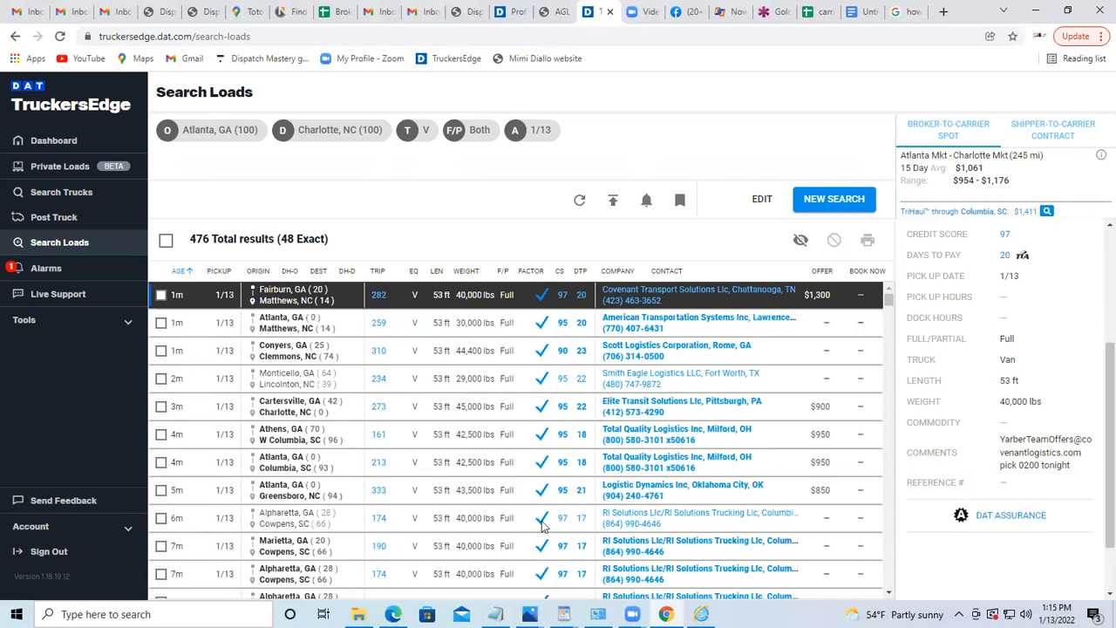